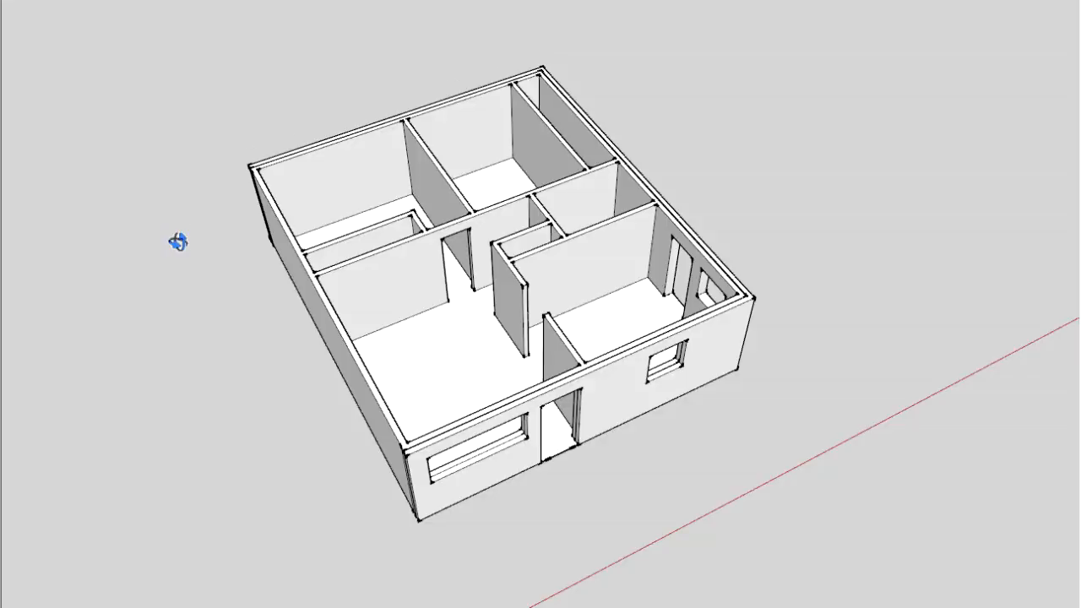
Draw a separate flat rectangle with an inner offset outline on the ground beside the house.
{"action": "left_click_drag", "start_coordinate": [177, 243], "coordinate": [549, 287]}
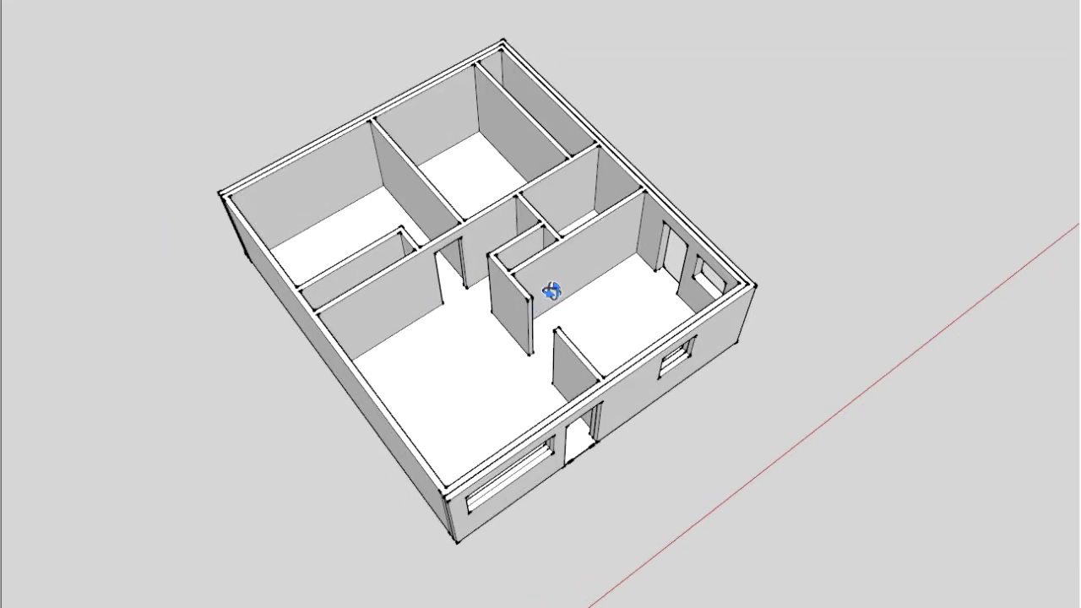
{"action": "left_click_drag", "start_coordinate": [549, 287], "coordinate": [549, 253]}
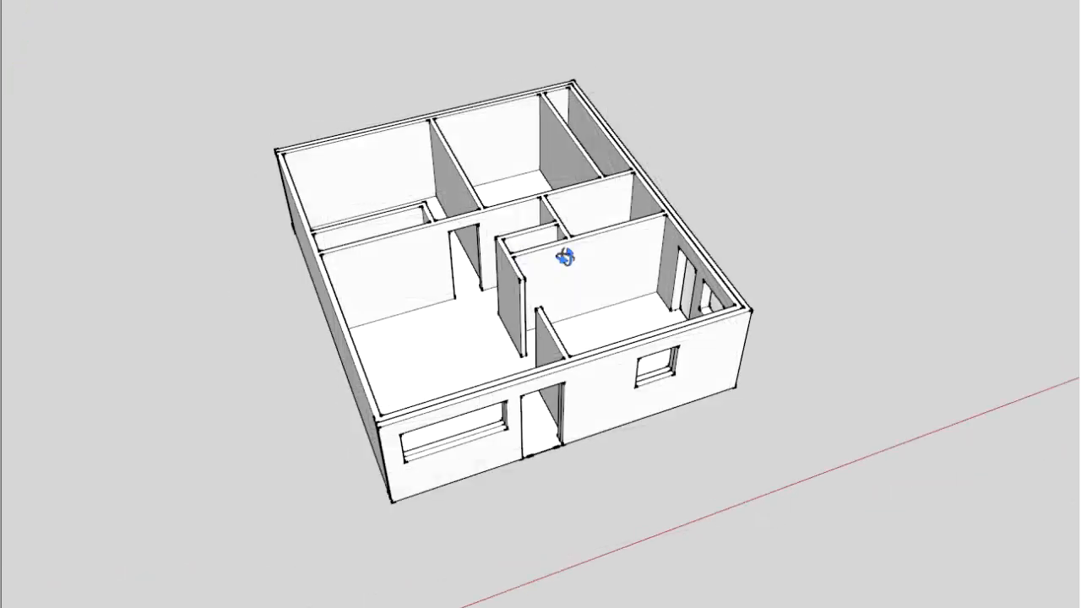
{"action": "left_click_drag", "start_coordinate": [557, 253], "coordinate": [472, 245]}
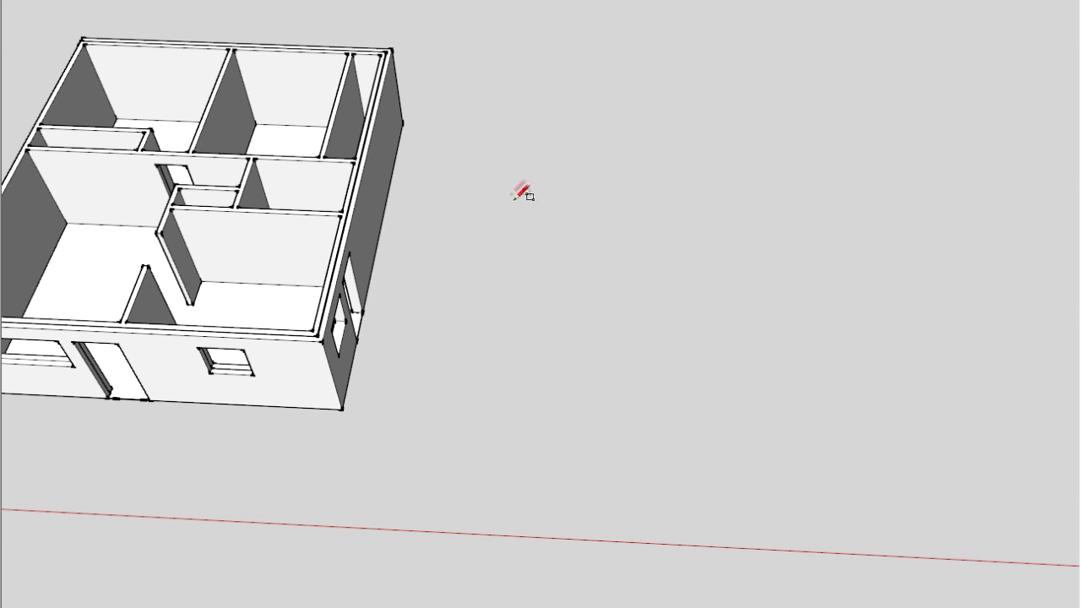
{"action": "left_click_drag", "start_coordinate": [520, 190], "coordinate": [903, 397]}
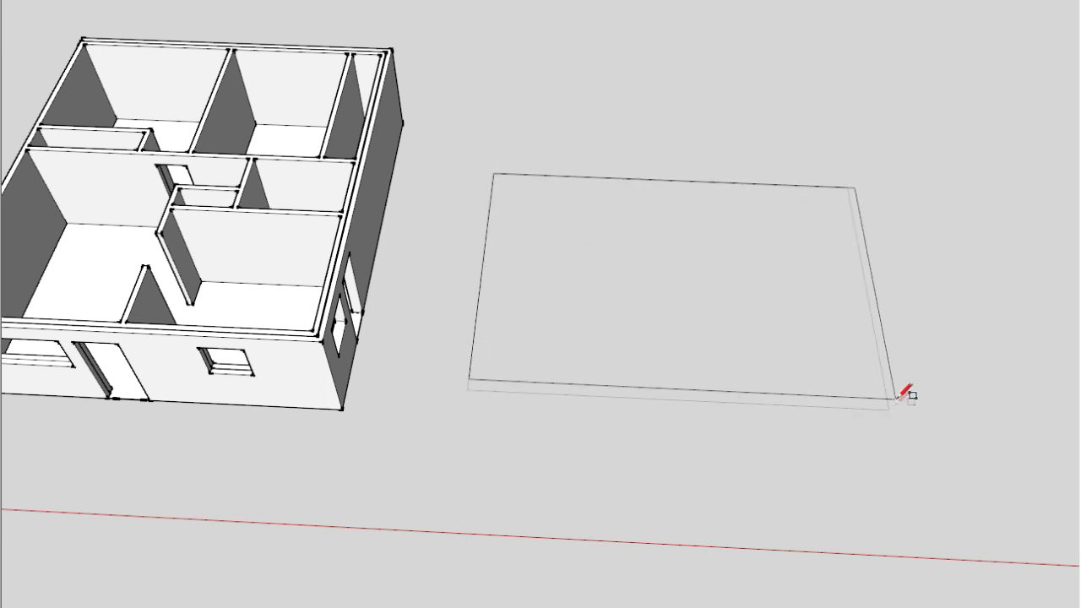
{"action": "left_click", "coordinate": [904, 395]}
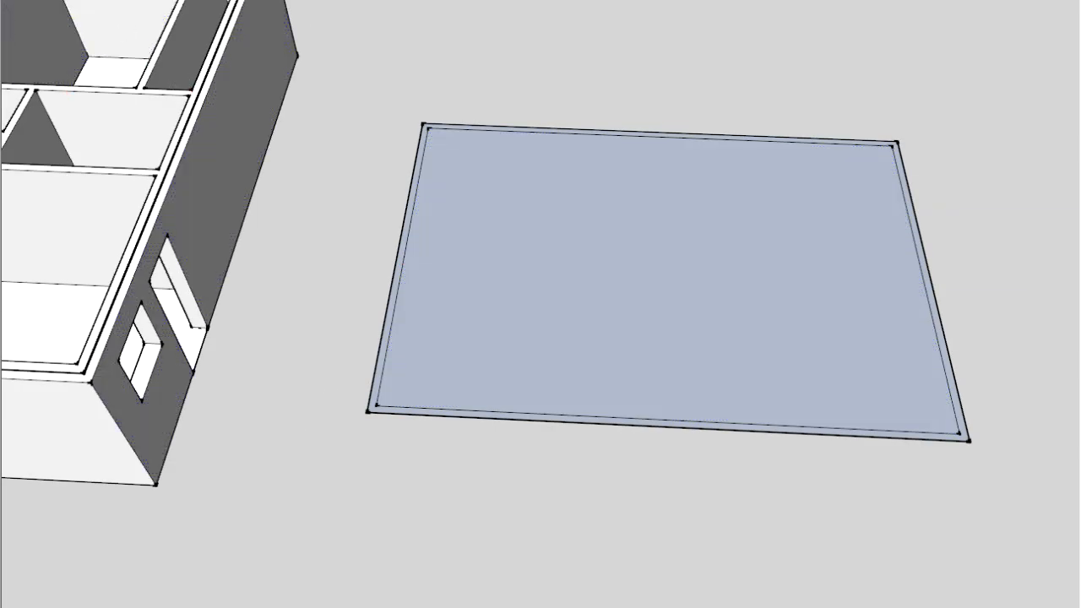
{"action": "left_click_drag", "start_coordinate": [538, 133], "coordinate": [551, 208]}
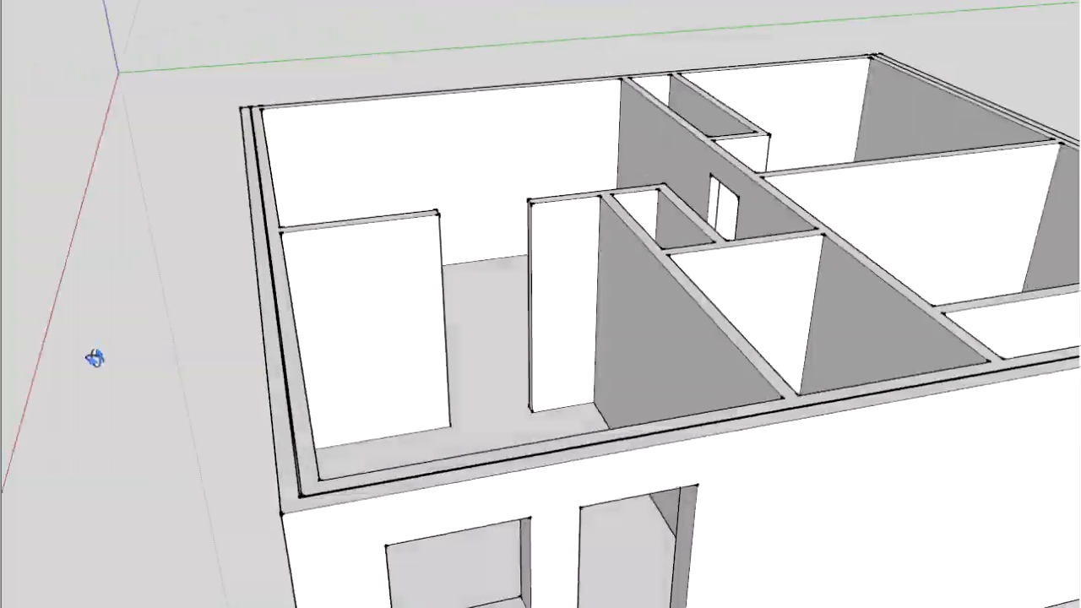
View the floor plan straight down in parallel projection, then switch back to perspective.
{"action": "left_click_drag", "start_coordinate": [97, 357], "coordinate": [899, 236]}
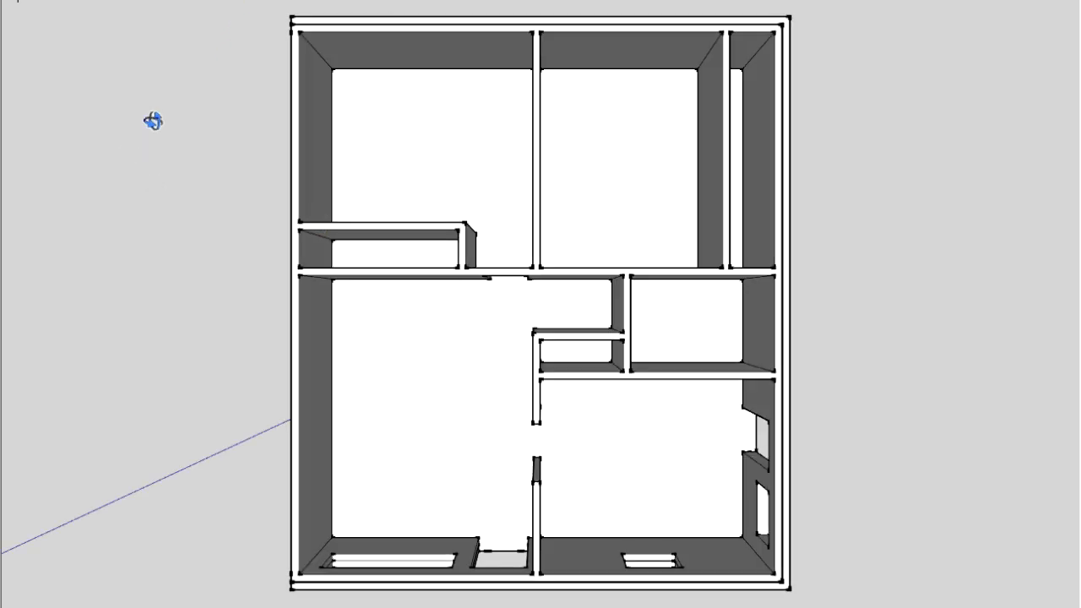
{"action": "mouse_move", "coordinate": [158, 237]}
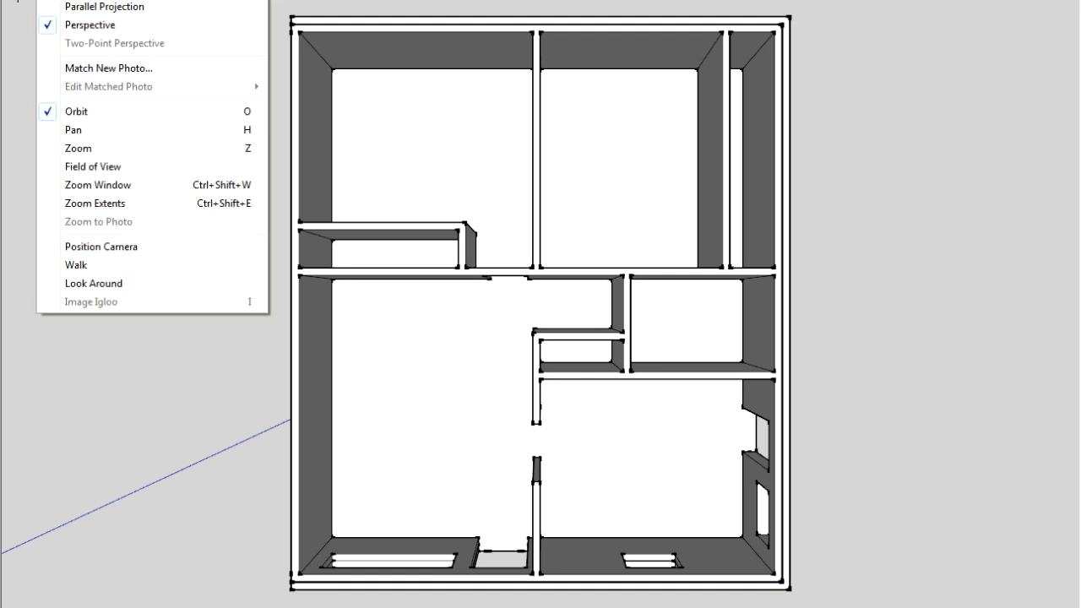
{"action": "left_click", "coordinate": [104, 7]}
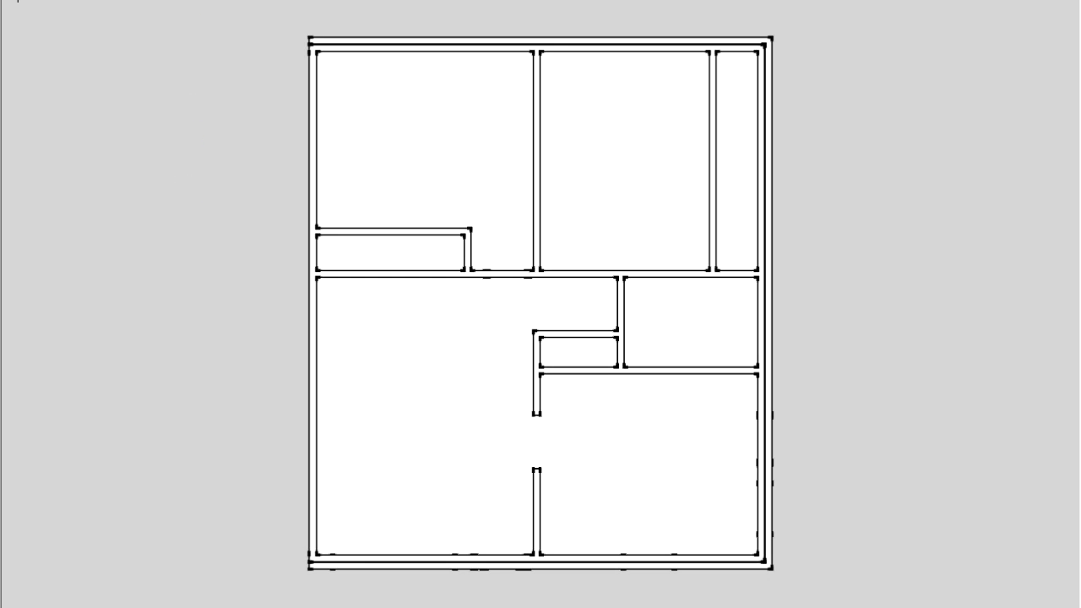
{"action": "mouse_move", "coordinate": [152, 132]}
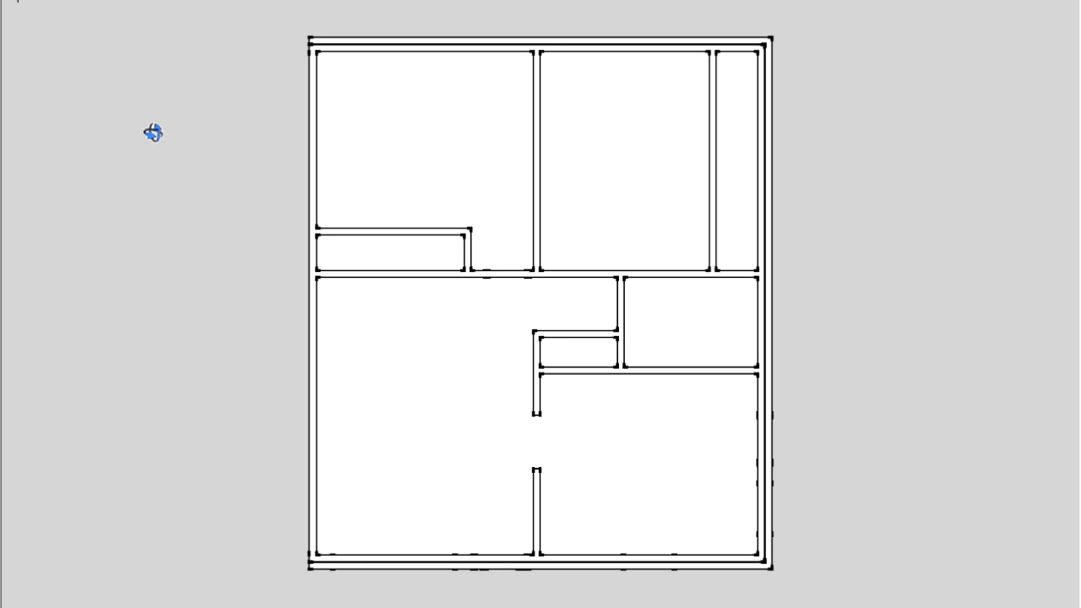
{"action": "mouse_move", "coordinate": [305, 4]}
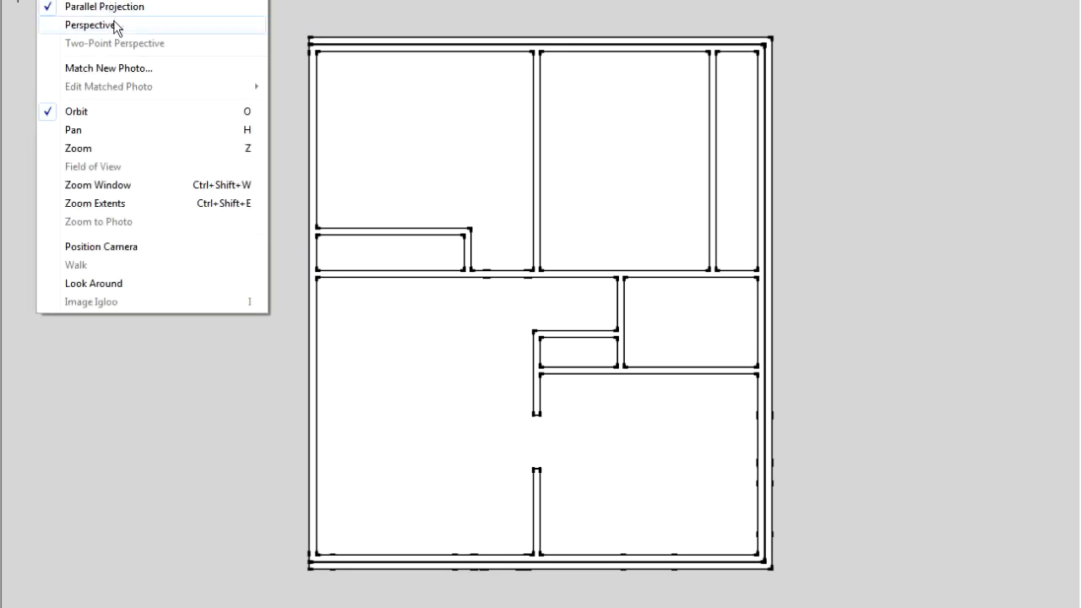
{"action": "left_click", "coordinate": [89, 25]}
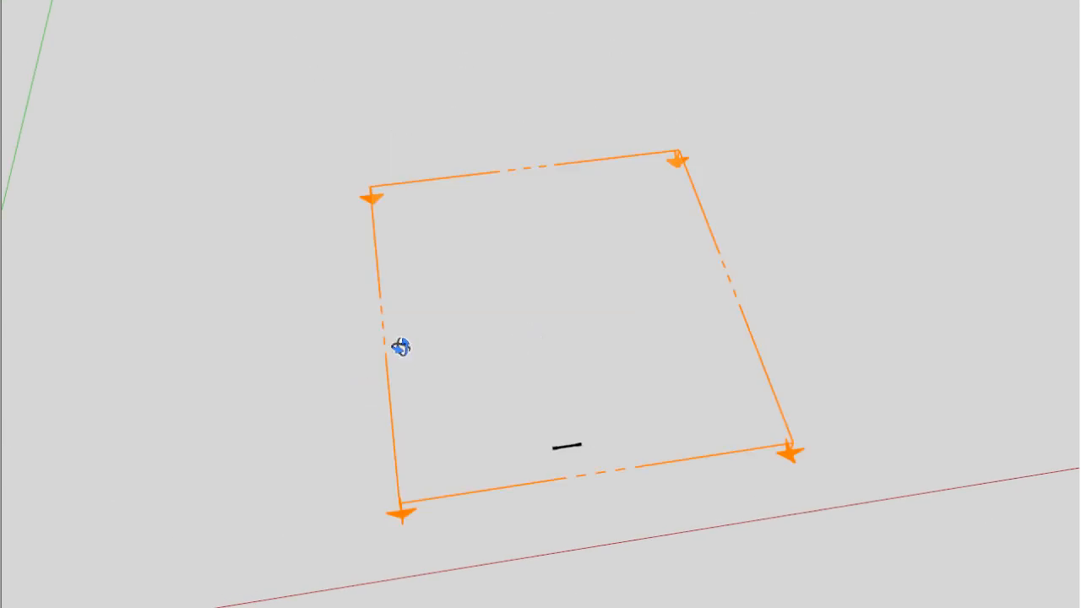
{"action": "mouse_move", "coordinate": [362, 200]}
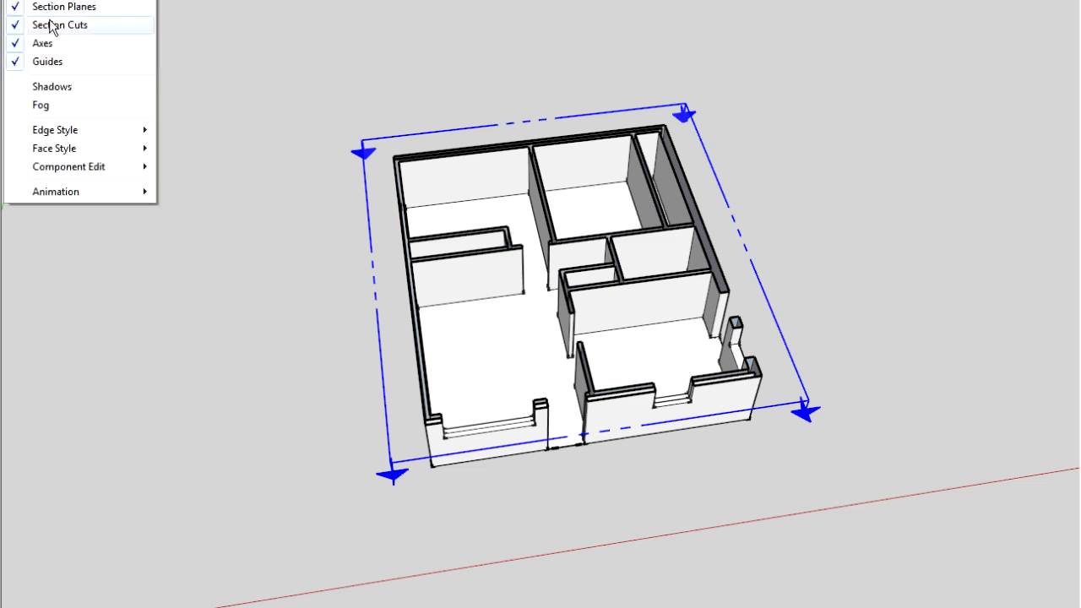
Hide the section plane outline and turn off the section cut to show full walls.
{"action": "left_click", "coordinate": [60, 25]}
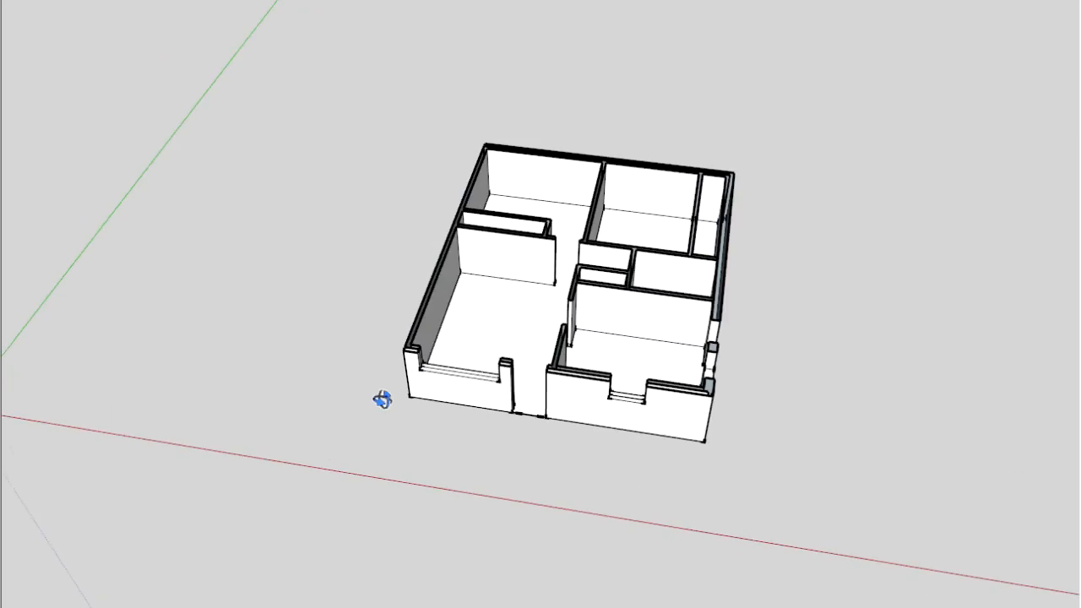
{"action": "left_click_drag", "start_coordinate": [382, 400], "coordinate": [587, 255]}
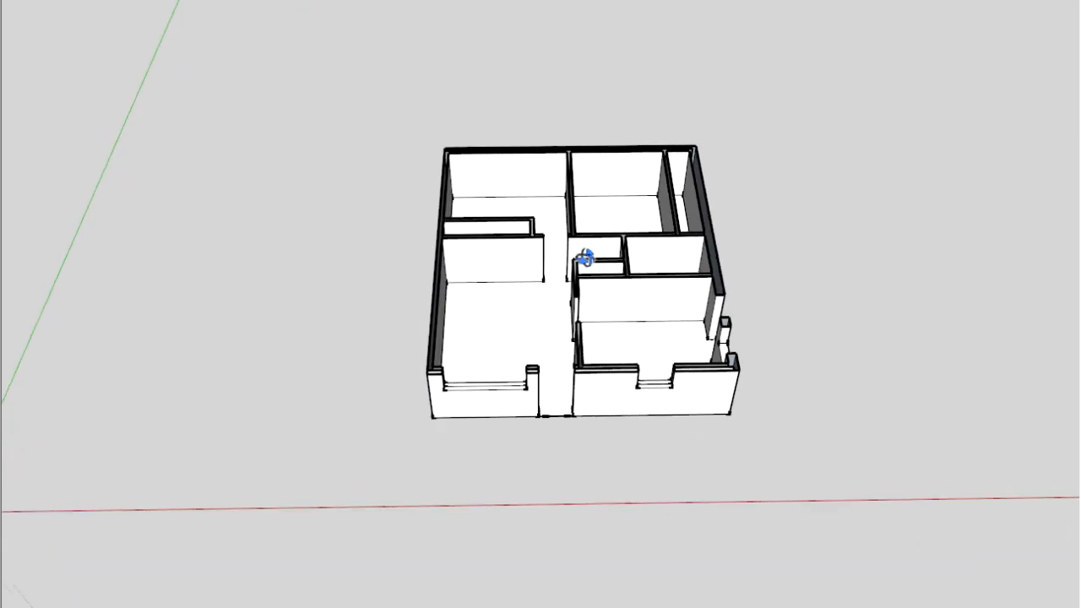
{"action": "left_click_drag", "start_coordinate": [583, 257], "coordinate": [663, 342]}
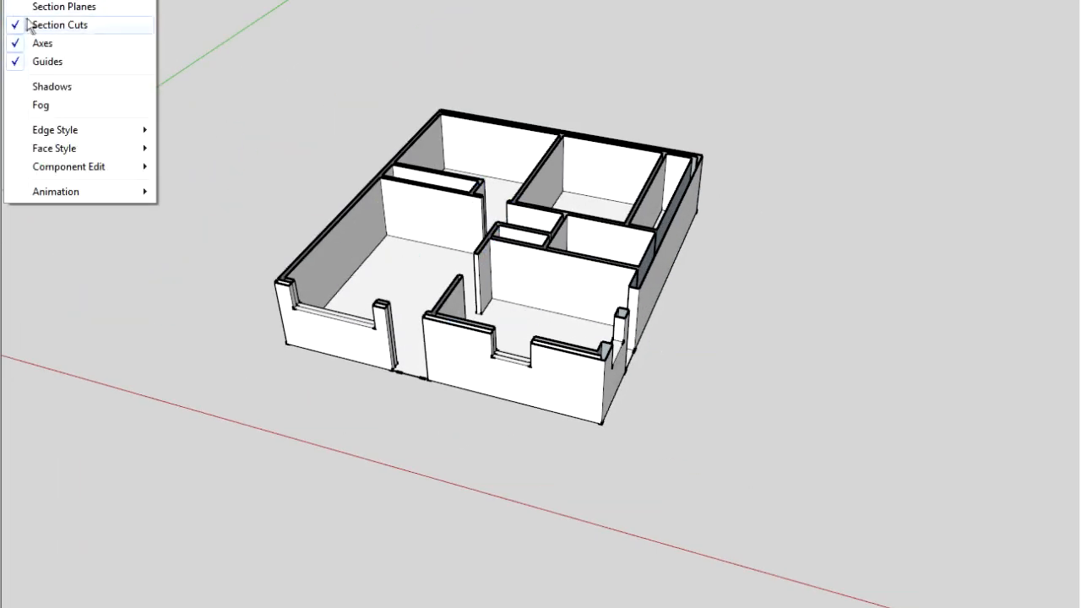
{"action": "left_click", "coordinate": [59, 25]}
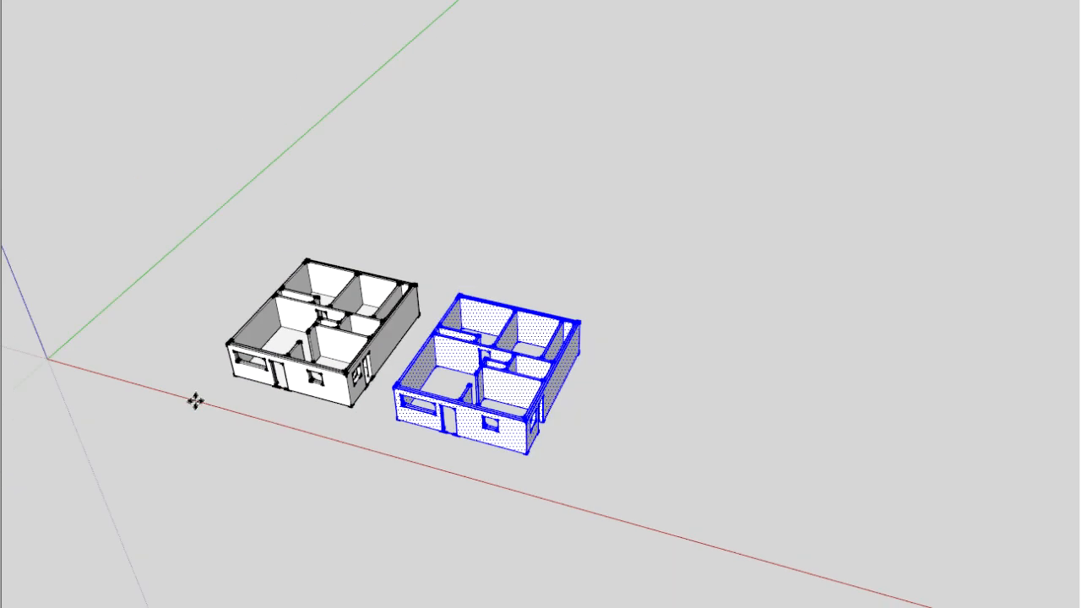
{"action": "mouse_move", "coordinate": [419, 448]}
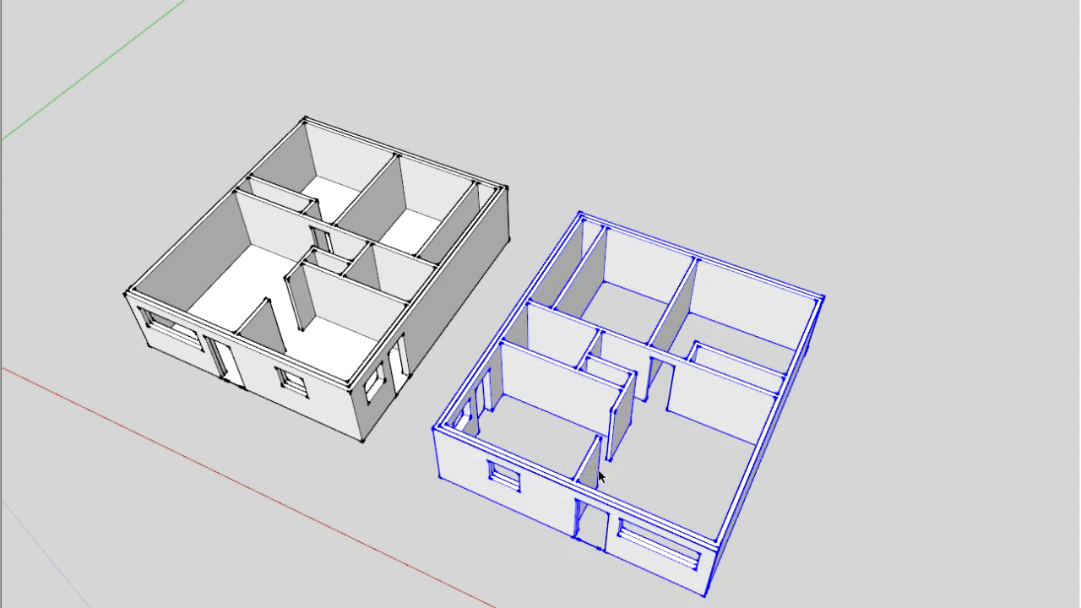
Move the mirrored house copy over next to the original house.
{"action": "left_click_drag", "start_coordinate": [599, 473], "coordinate": [700, 254]}
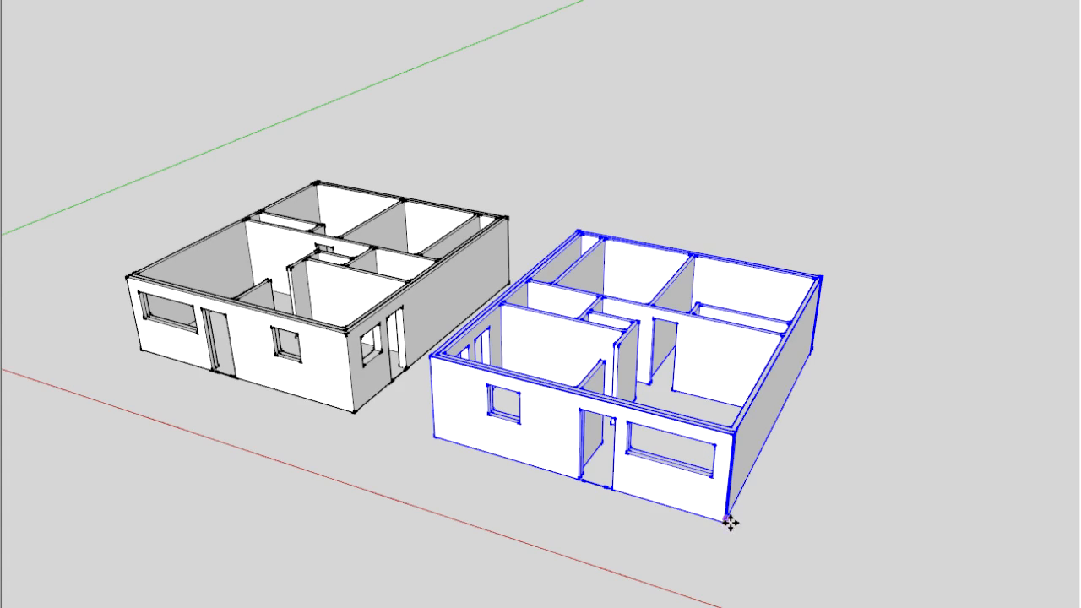
{"action": "left_click_drag", "start_coordinate": [733, 513], "coordinate": [137, 353]}
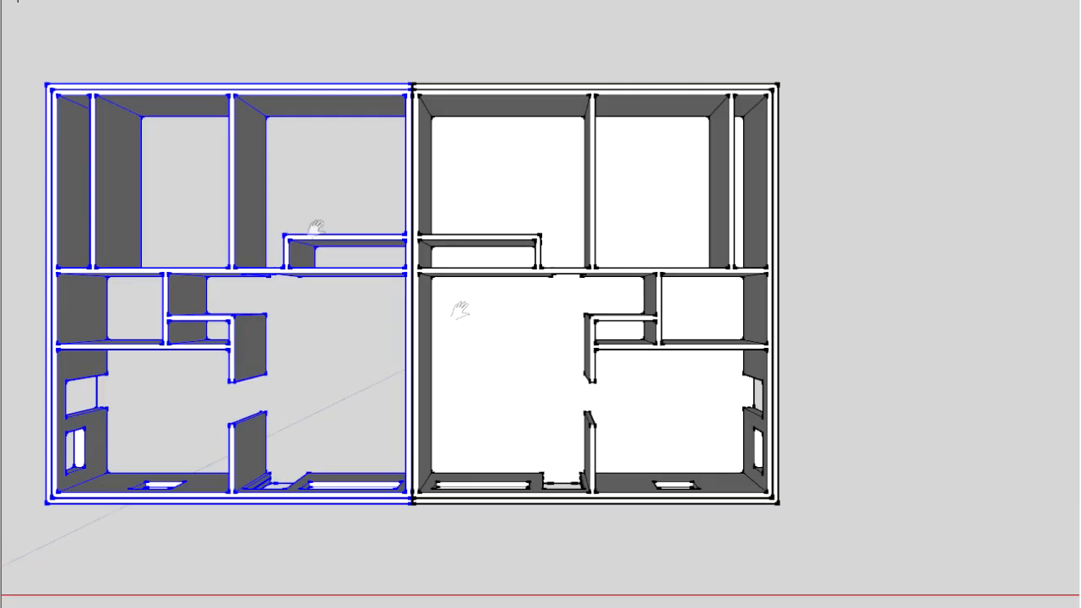
{"action": "mouse_move", "coordinate": [209, 65]}
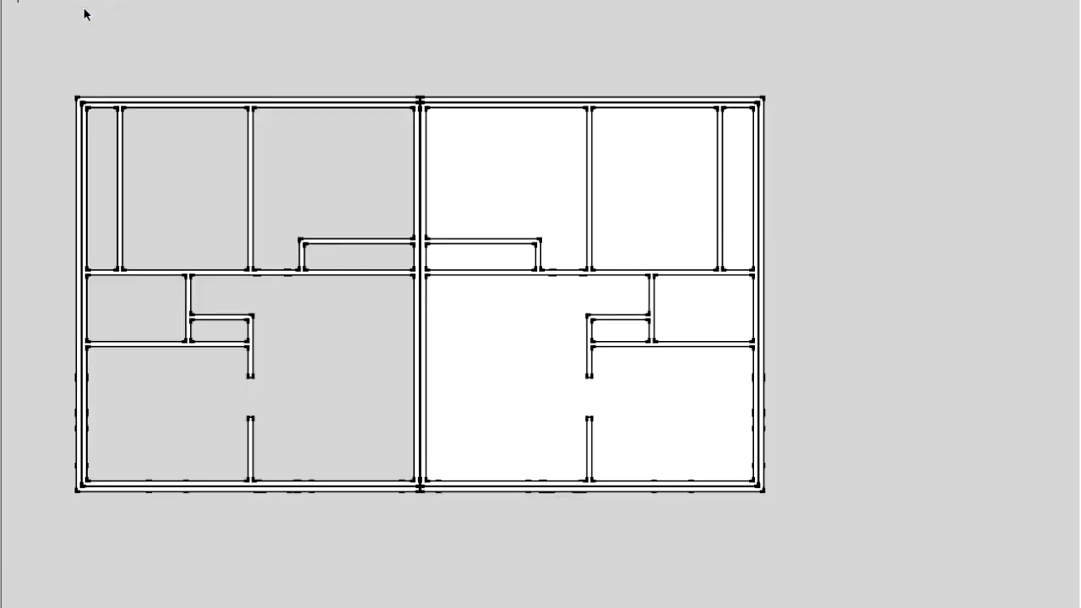
{"action": "mouse_move", "coordinate": [450, 235]}
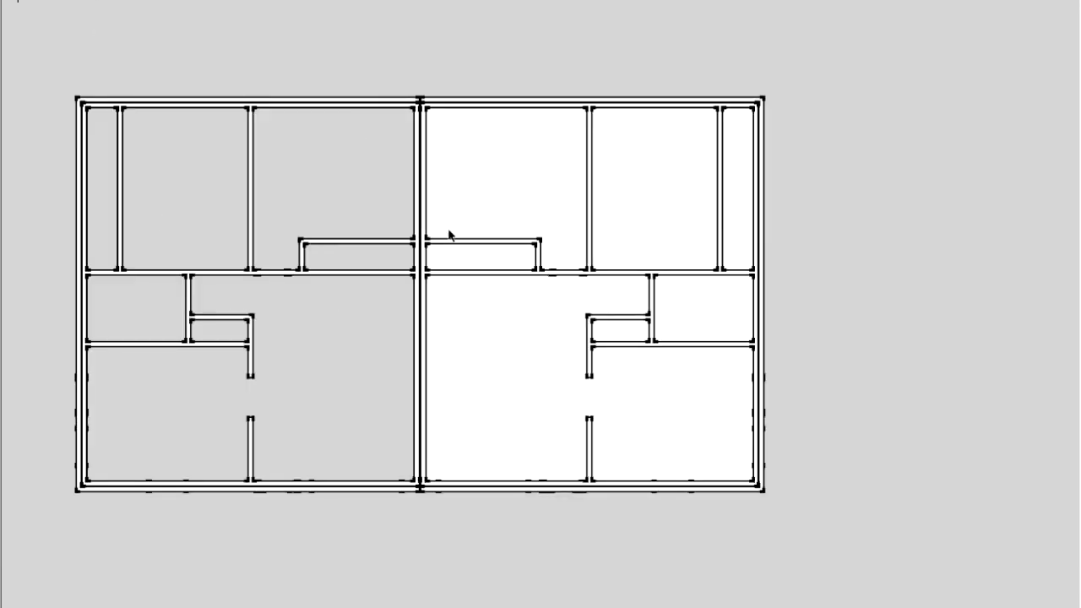
{"action": "mouse_move", "coordinate": [482, 191]}
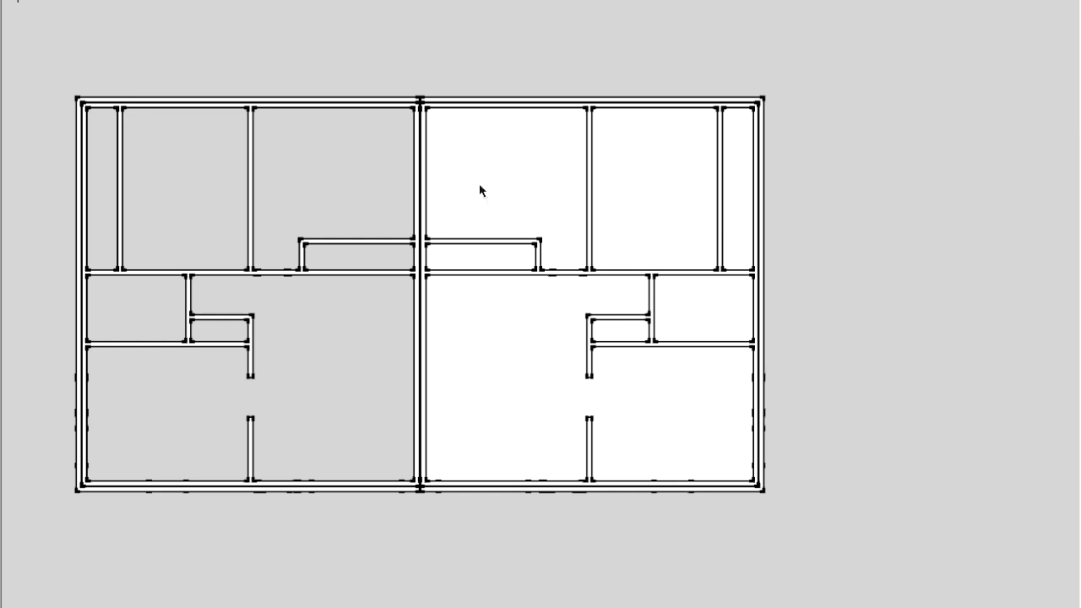
Orbit the view to inspect the joined two-unit floor plan.
{"action": "left_click_drag", "start_coordinate": [481, 190], "coordinate": [463, 101]}
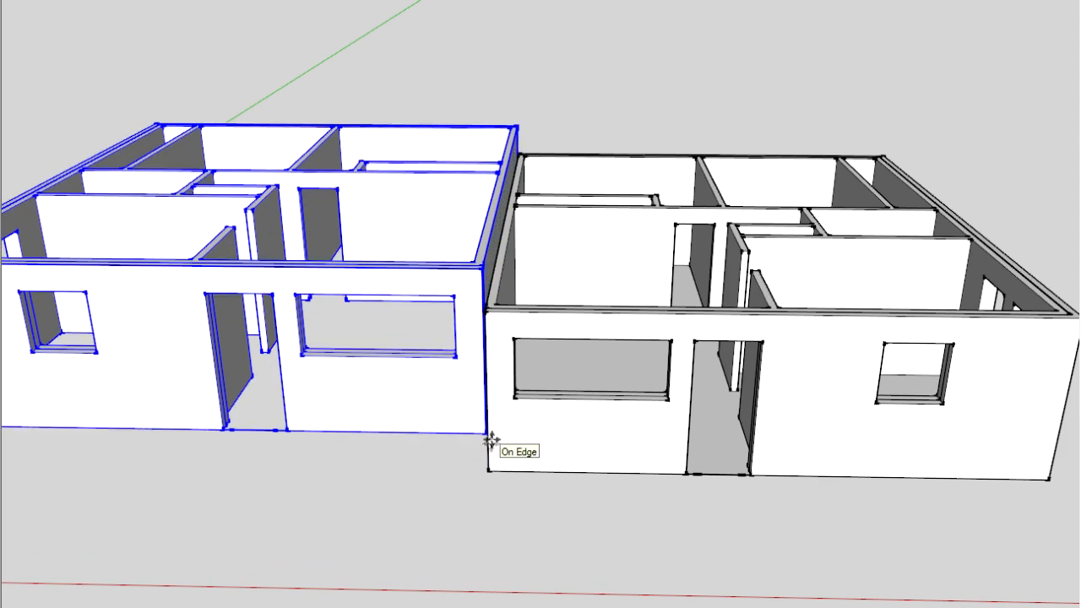
Slide the mirrored half flush against the original and orbit around the joined duplex.
{"action": "left_click_drag", "start_coordinate": [490, 439], "coordinate": [473, 380]}
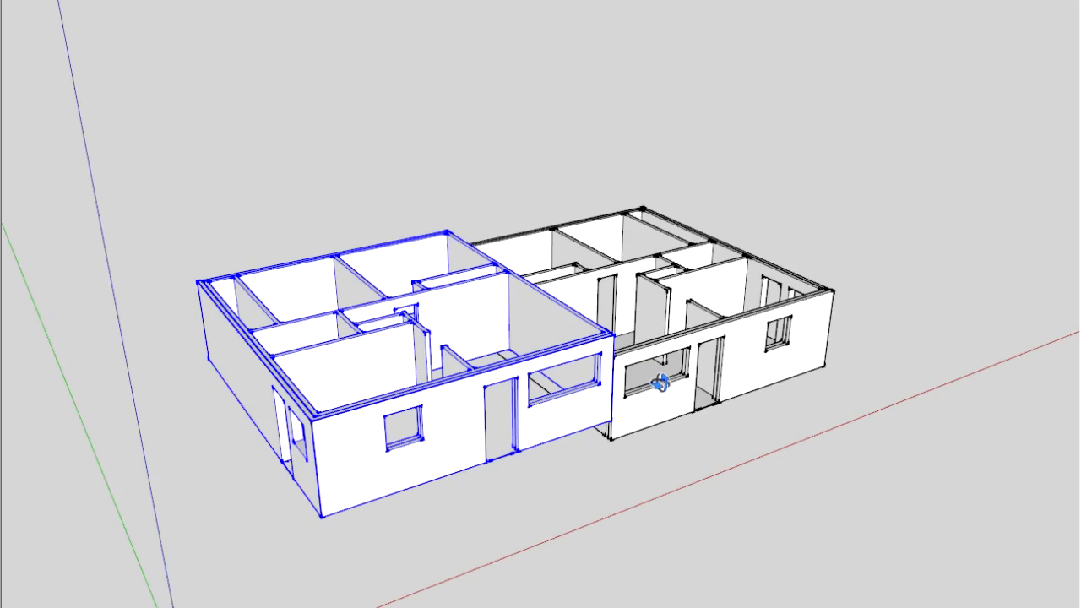
{"action": "left_click_drag", "start_coordinate": [661, 385], "coordinate": [465, 456]}
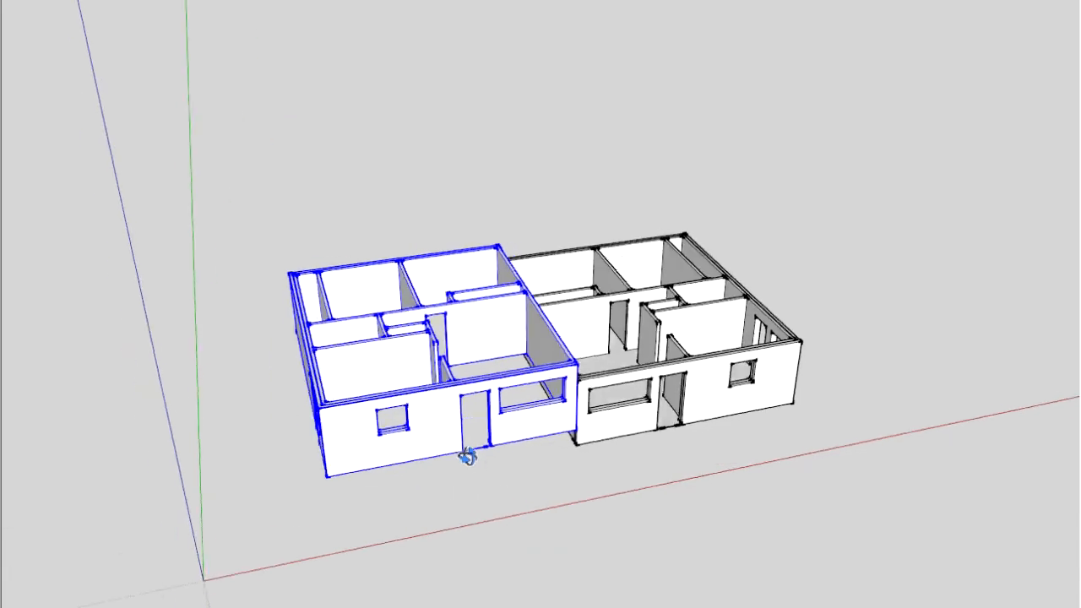
{"action": "left_click_drag", "start_coordinate": [469, 456], "coordinate": [696, 304]}
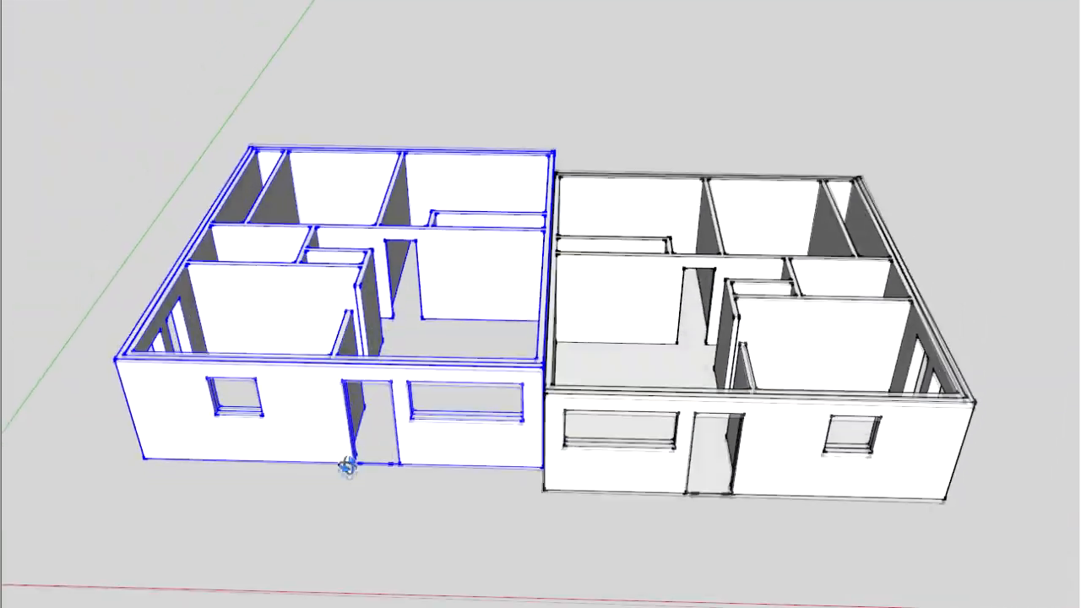
{"action": "left_click_drag", "start_coordinate": [346, 469], "coordinate": [477, 388]}
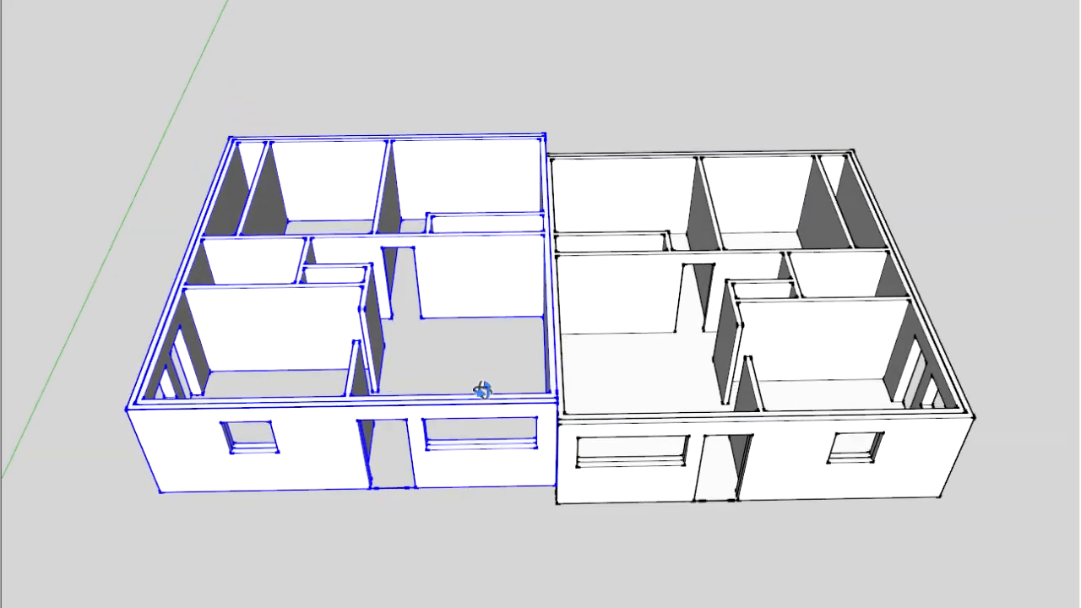